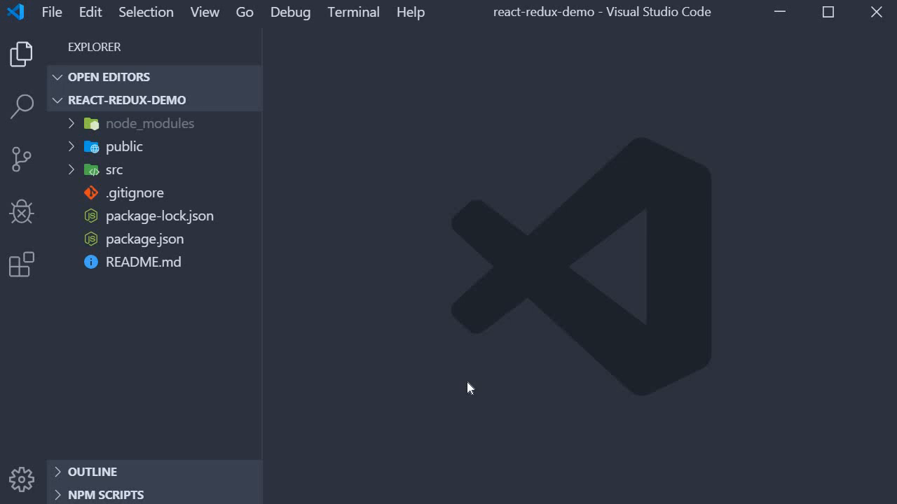
Open a PowerShell terminal and type 'npx create-react-app react-redux-demo' without running it.
left_click(353, 12)
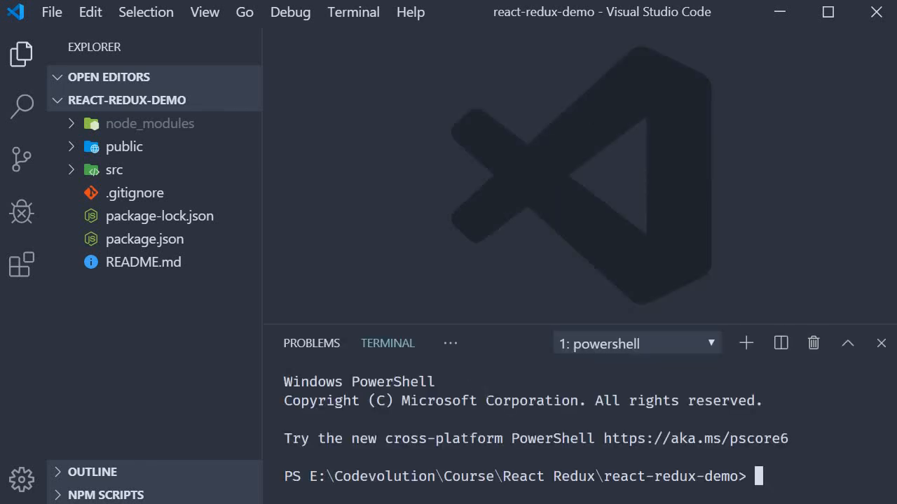
type("npx")
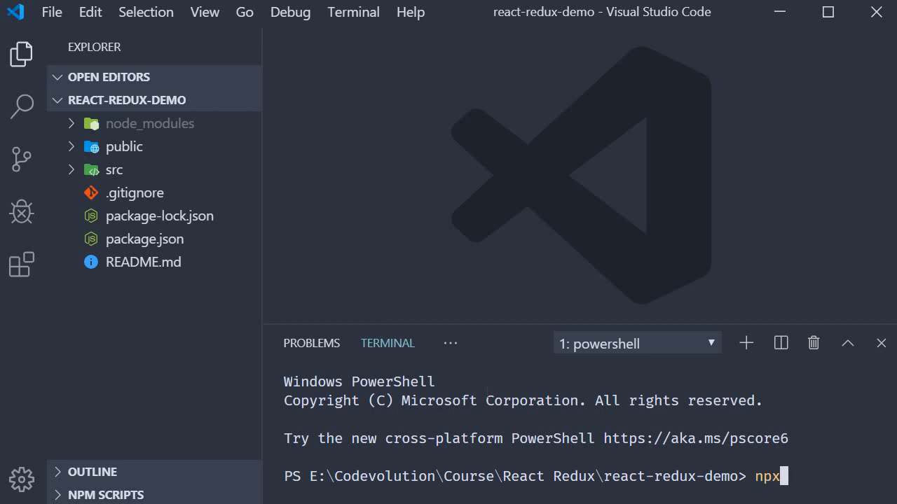
type("create-react-")
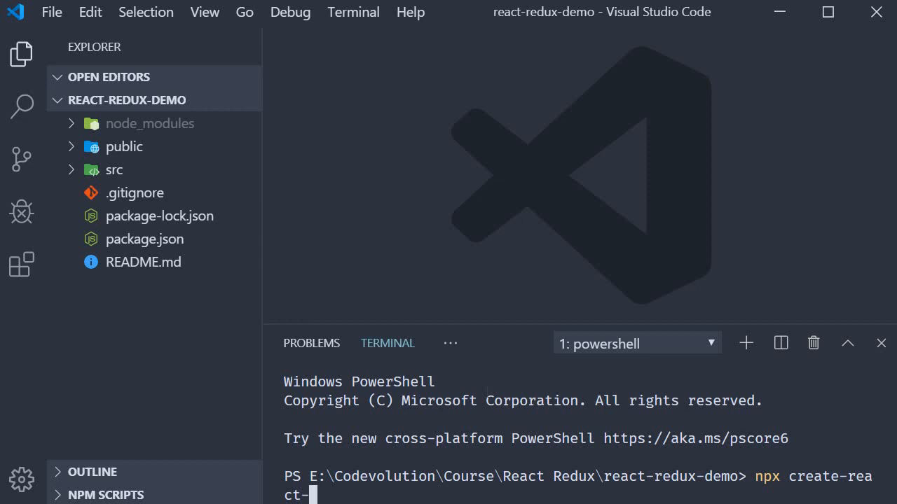
type("app")
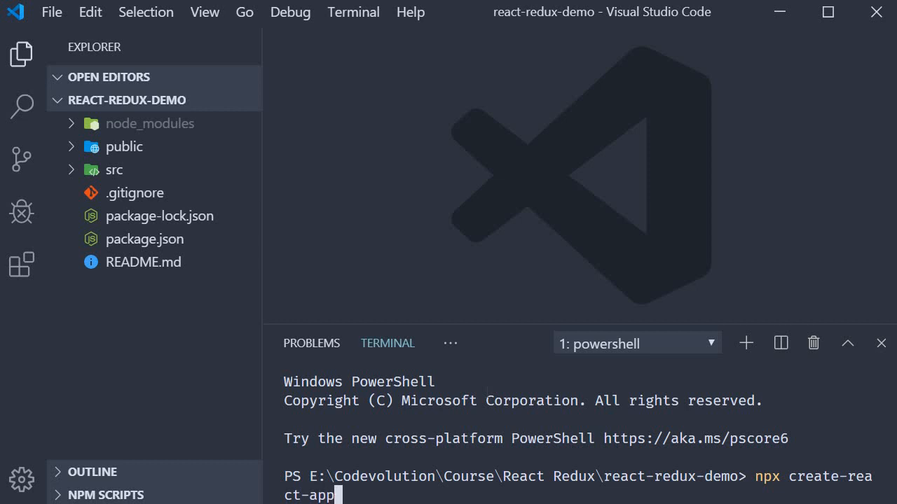
type("react-r")
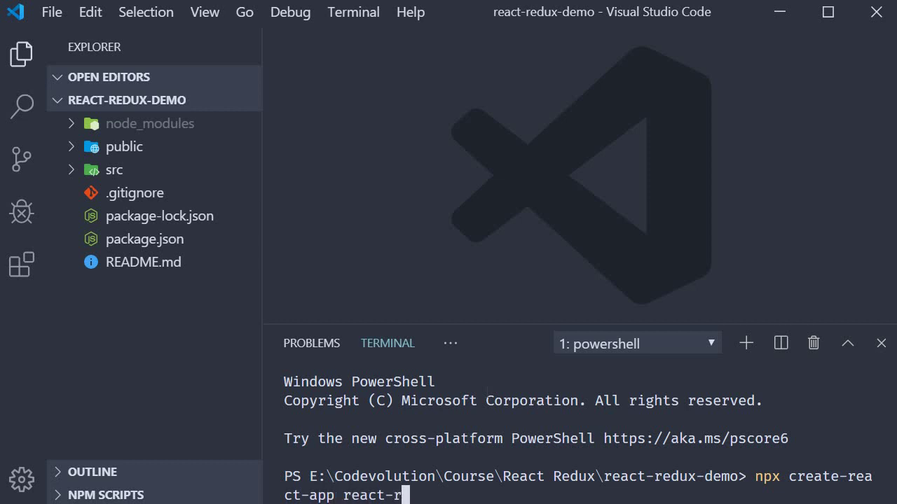
type("edux-demo")
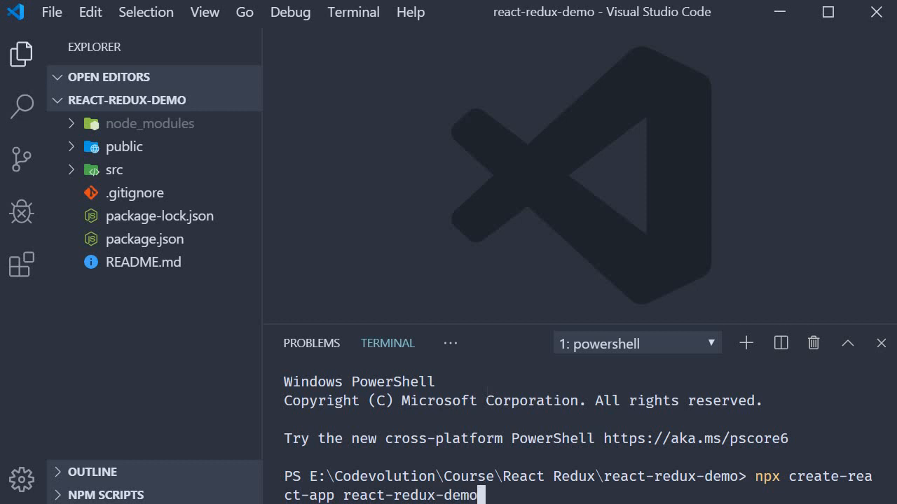
mouse_move(98, 99)
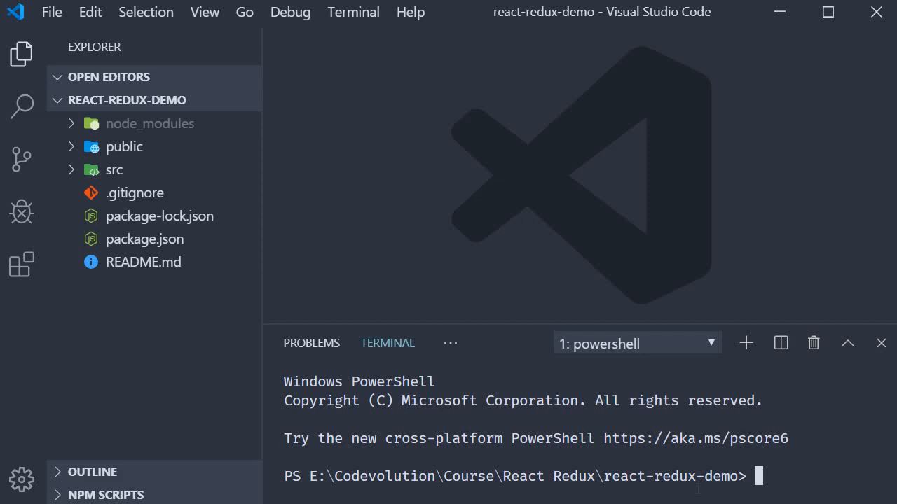
Run 'npm install redux react-redux' in the terminal to add both packages.
type("npm i")
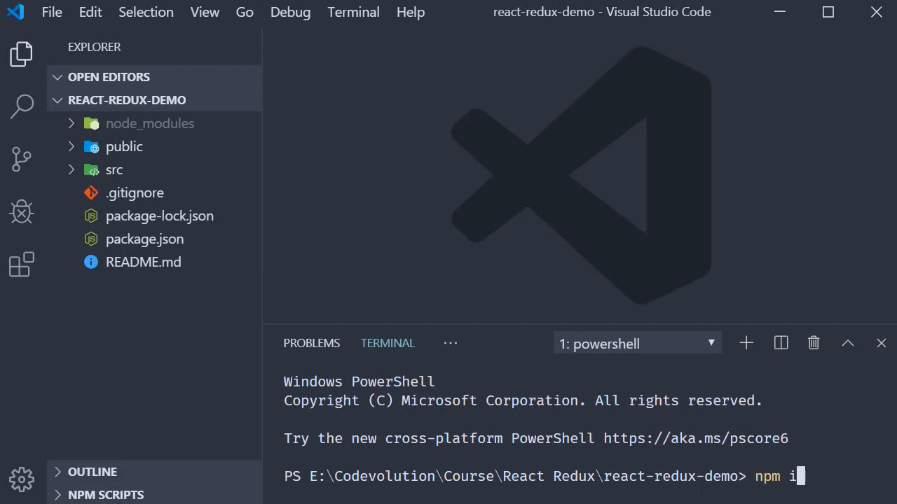
type("nstall redux")
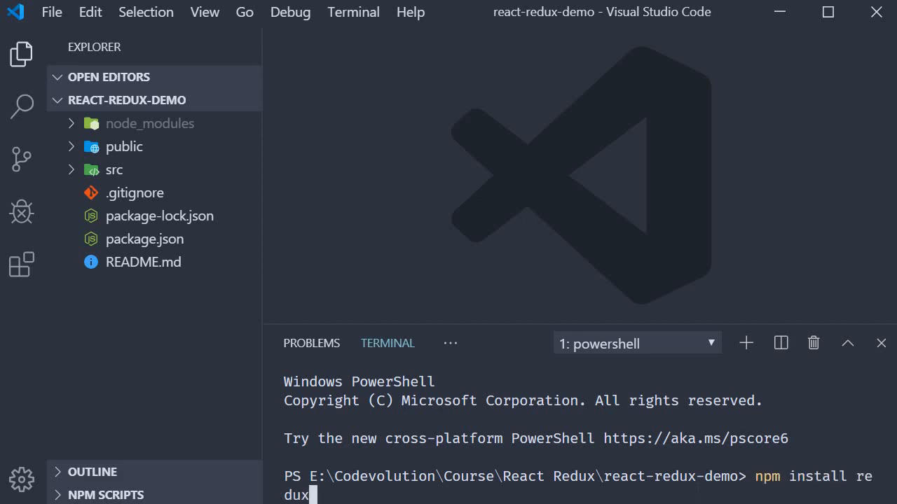
type("reac")
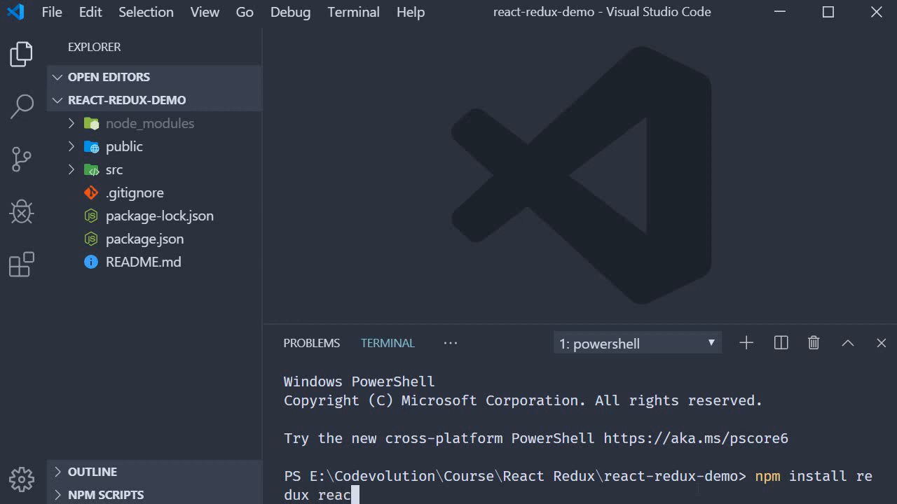
type("t-redux")
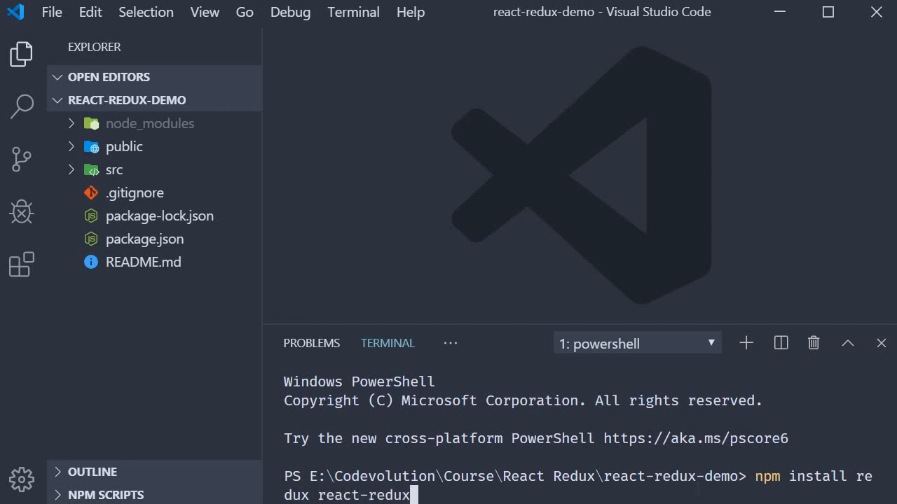
key("Enter")
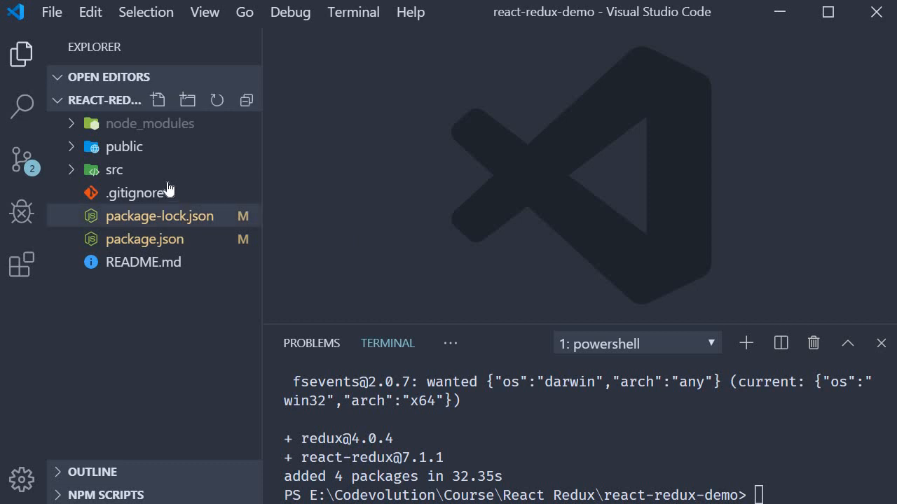
Under src, add a 'components' folder containing a new CakeContainer.js file.
left_click(113, 170)
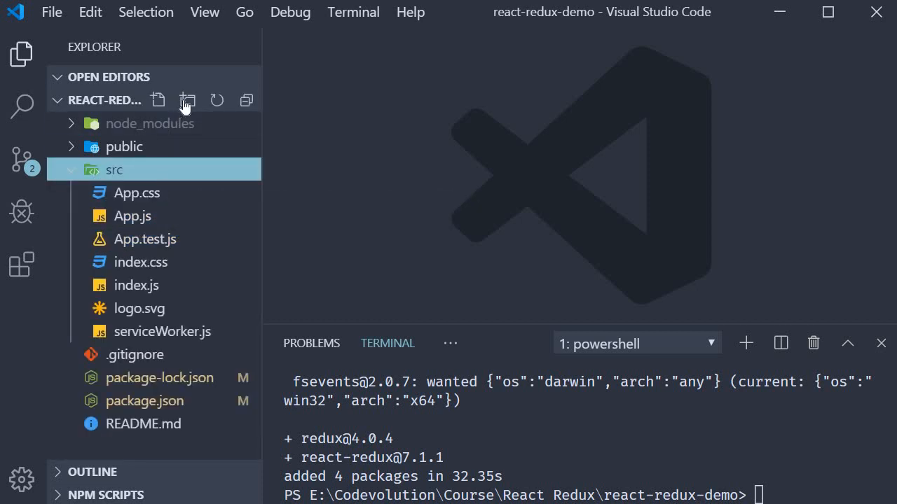
left_click(187, 99)
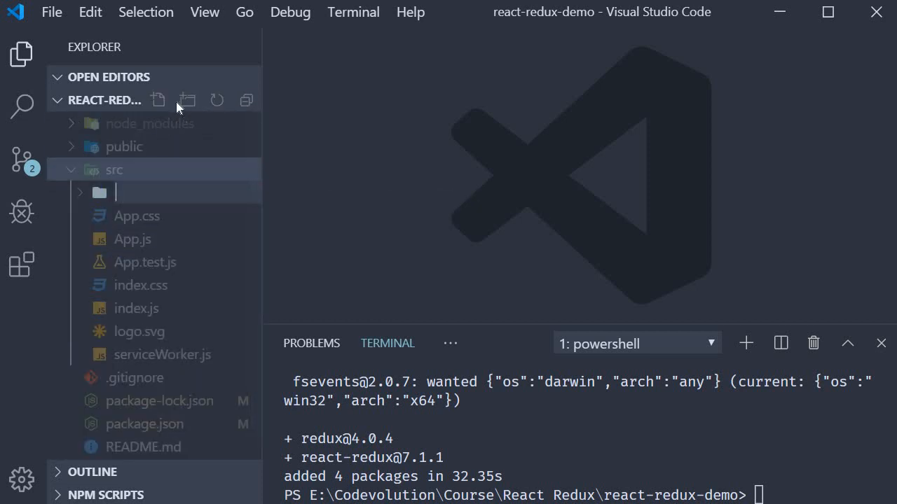
type("components")
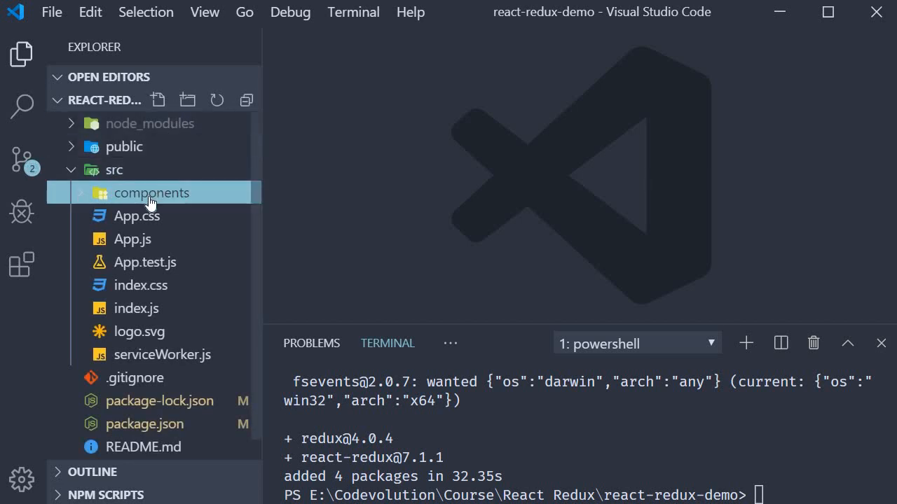
left_click(158, 99)
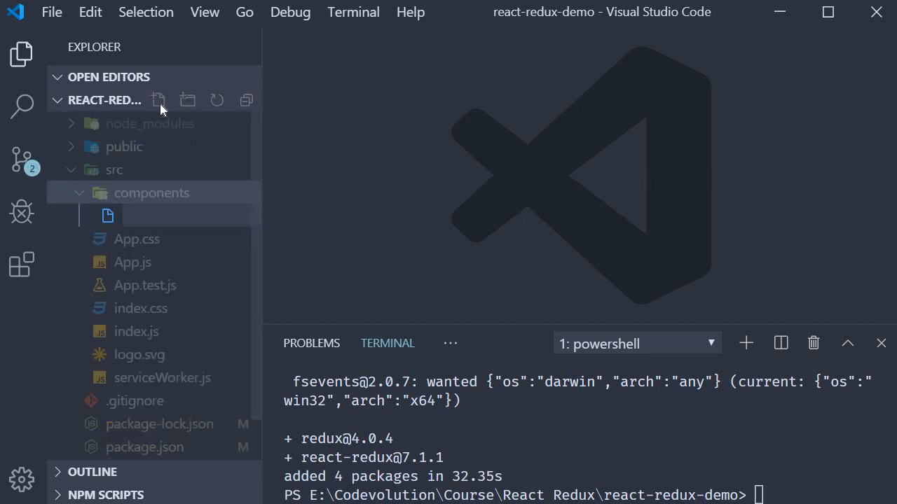
type("CakeConta")
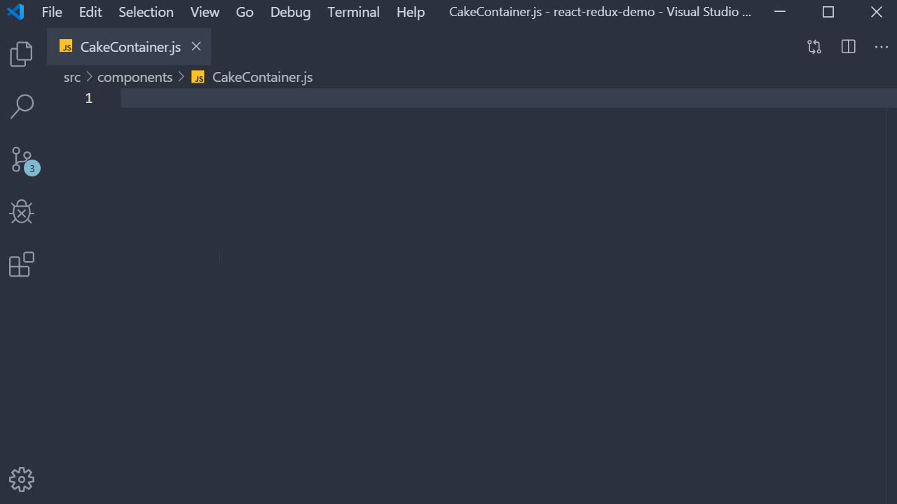
Use the rfce snippet, adding an <h2>Number of cakes</h2> heading and a <button>Buy Cake</button> button.
type("rfce")
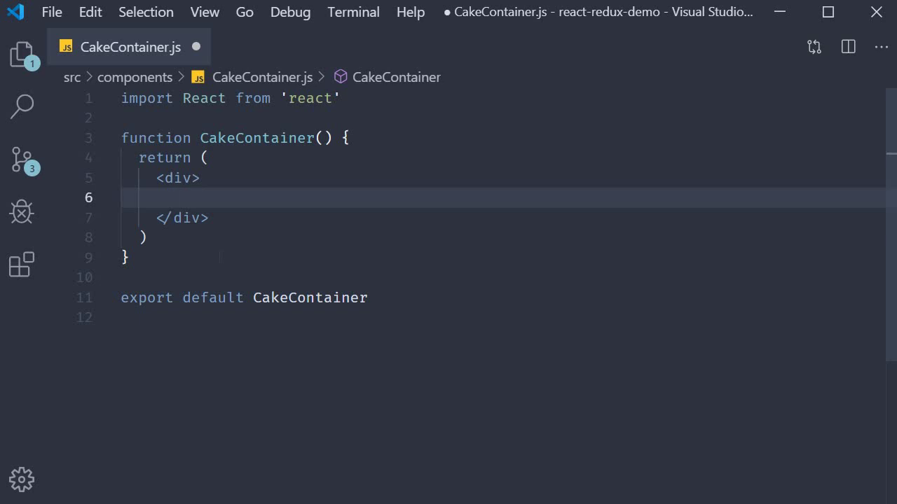
type("<h2>Number of cakes</h2>")
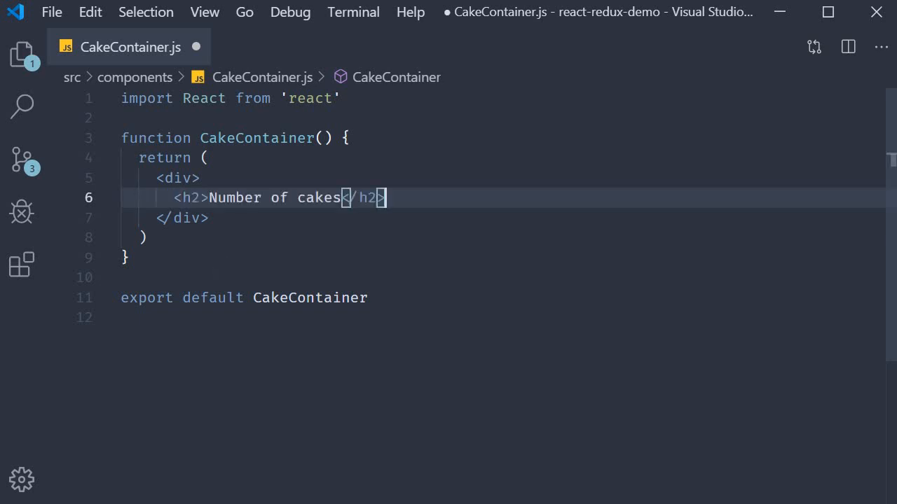
key("Enter")
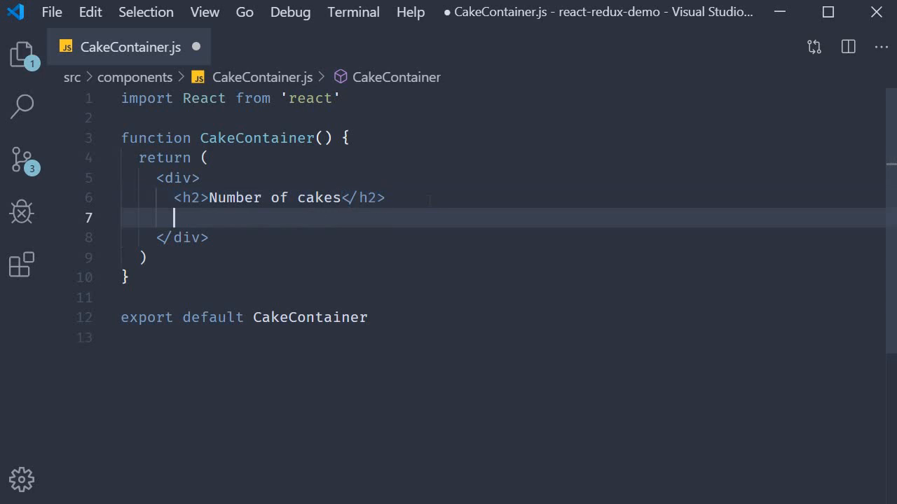
type("<button>Buy Cake</button>")
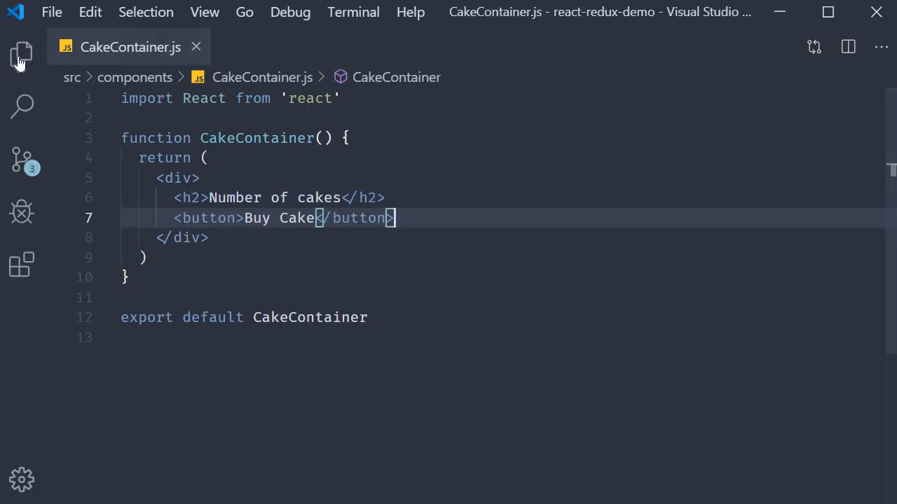
left_click(21, 55)
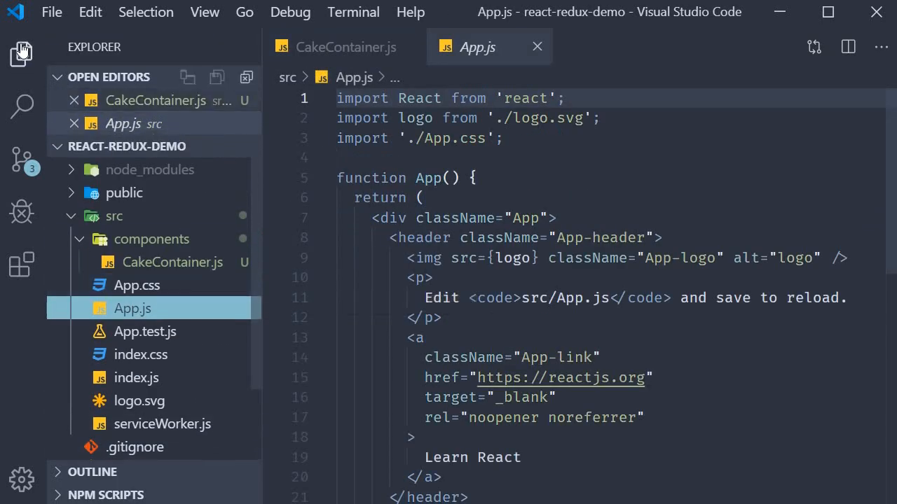
Replace App.js's header with <CakeContainer />, then run 'npm start'.
left_click(21, 54)
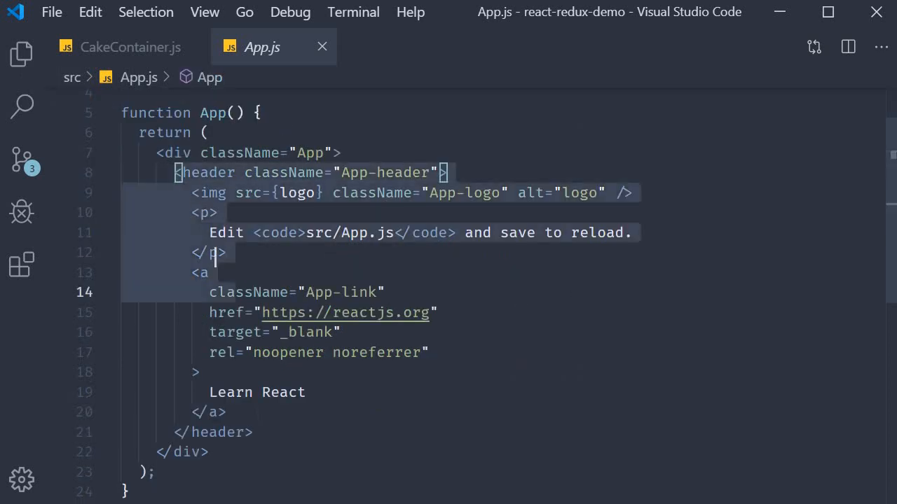
key("Delete")
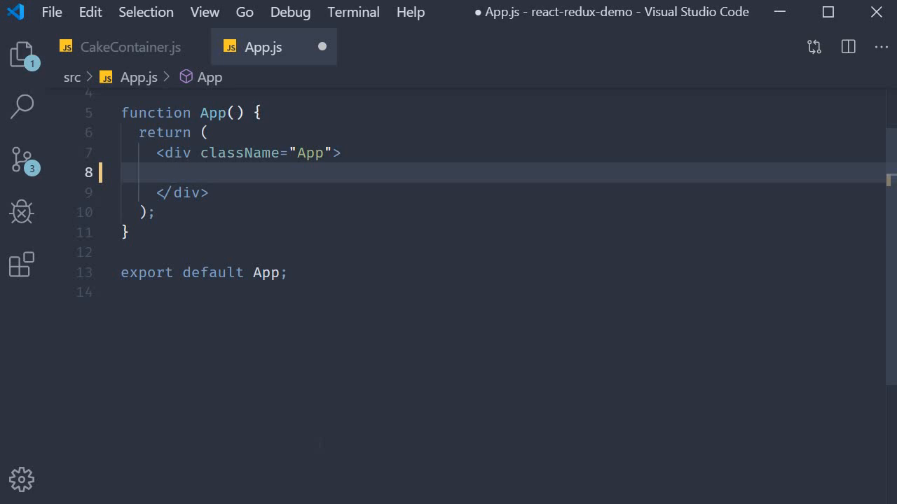
type("<CakeContainer />")
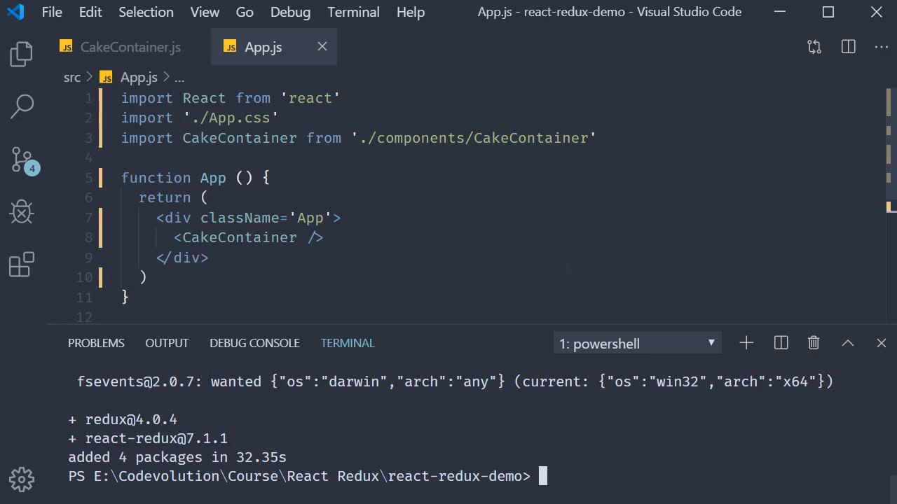
type("npm start")
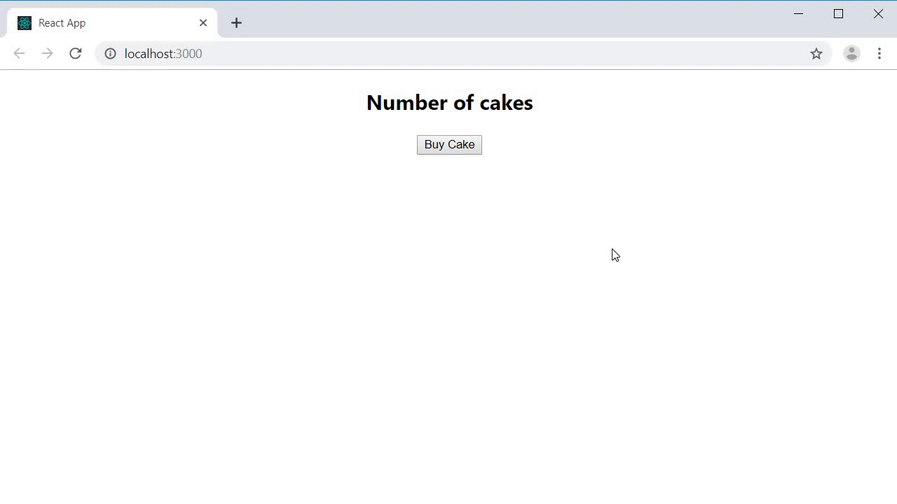
mouse_move(615, 263)
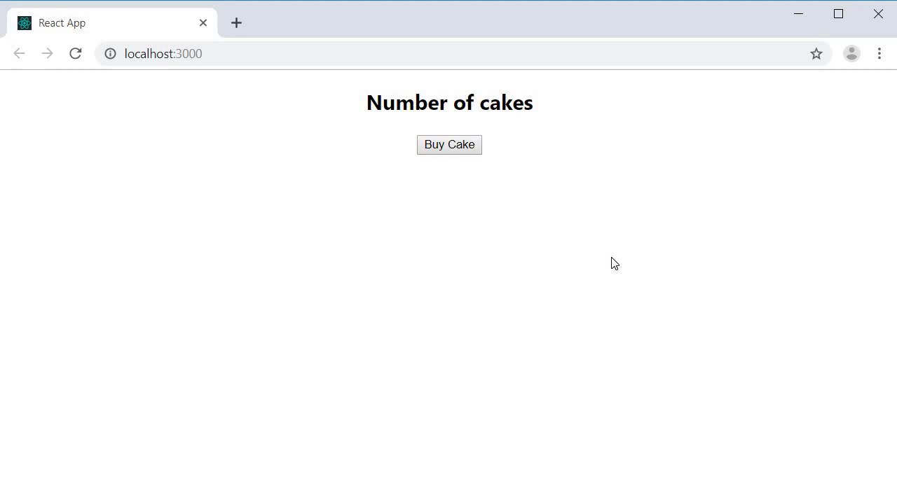